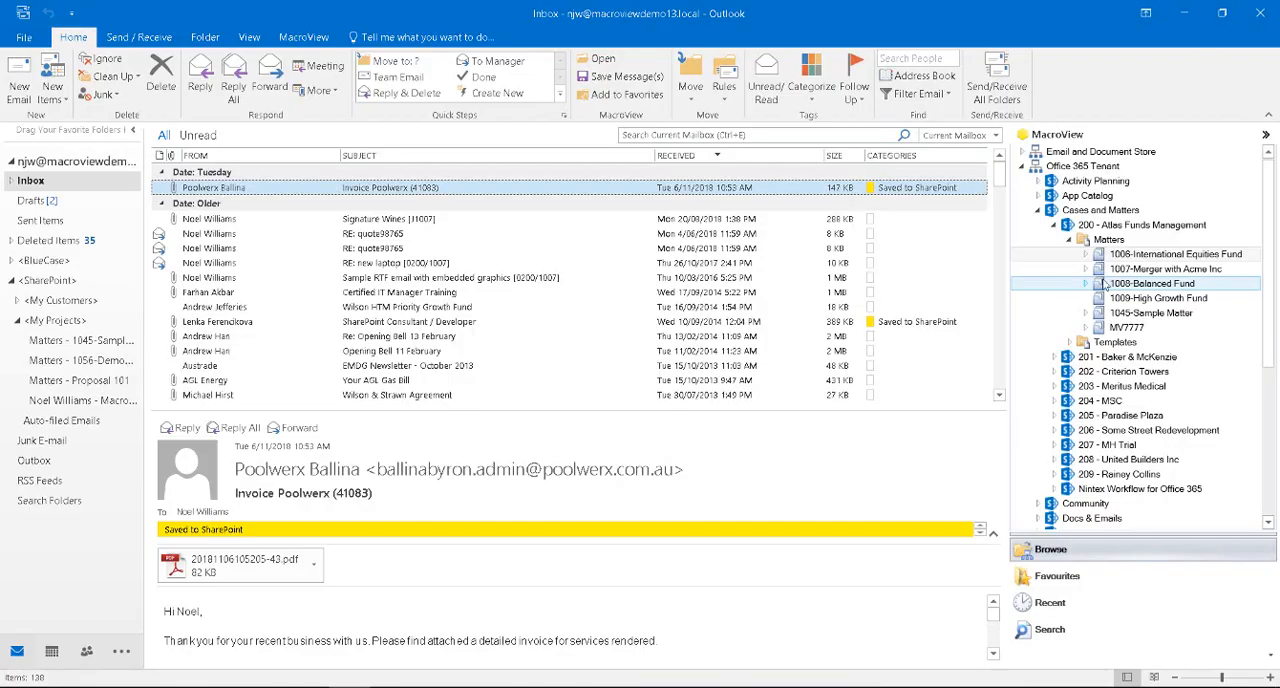
pyautogui.moveTo(1178, 254)
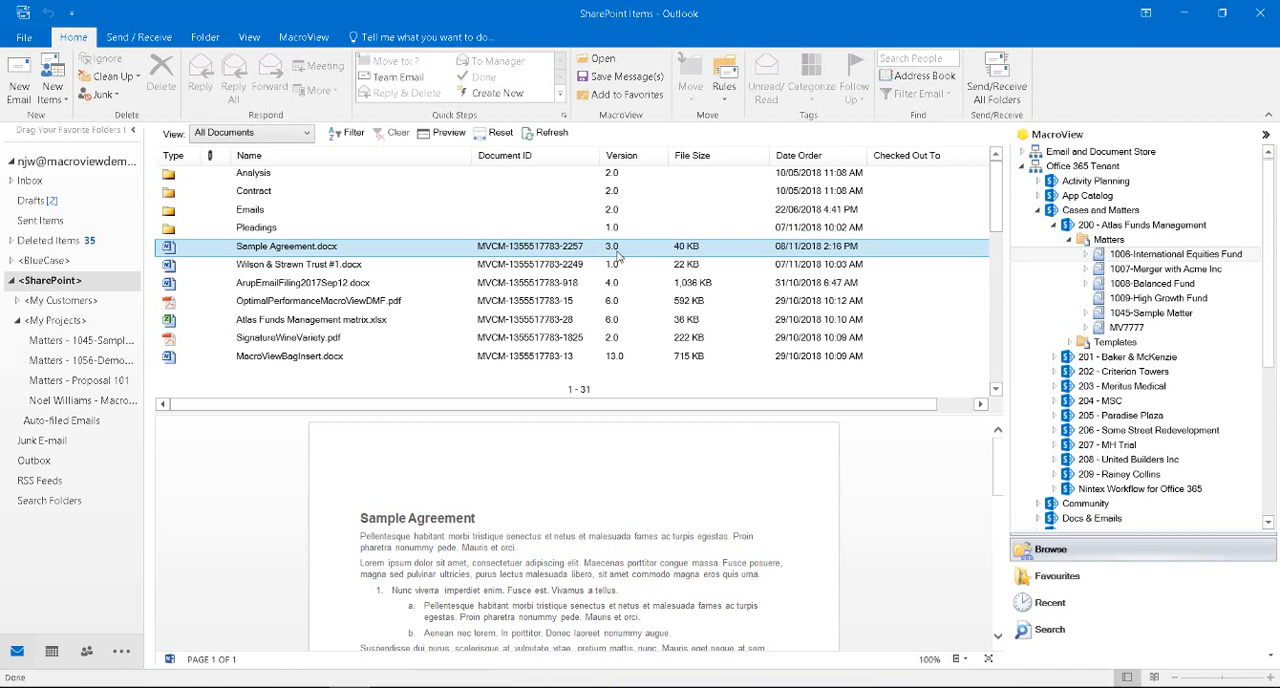
# Step: Open Sample Agreement.docx in Word and inspect its footer's document ID and version 3.0
pyautogui.rightClick(287, 246)
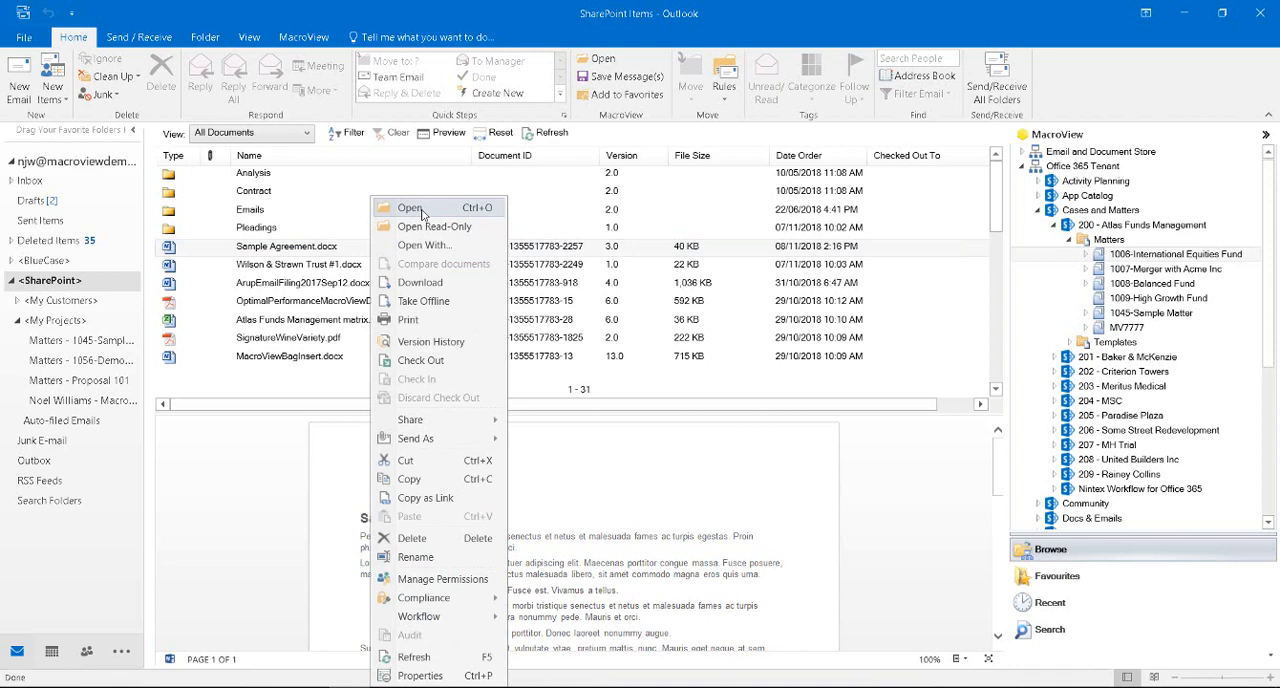
pyautogui.click(410, 207)
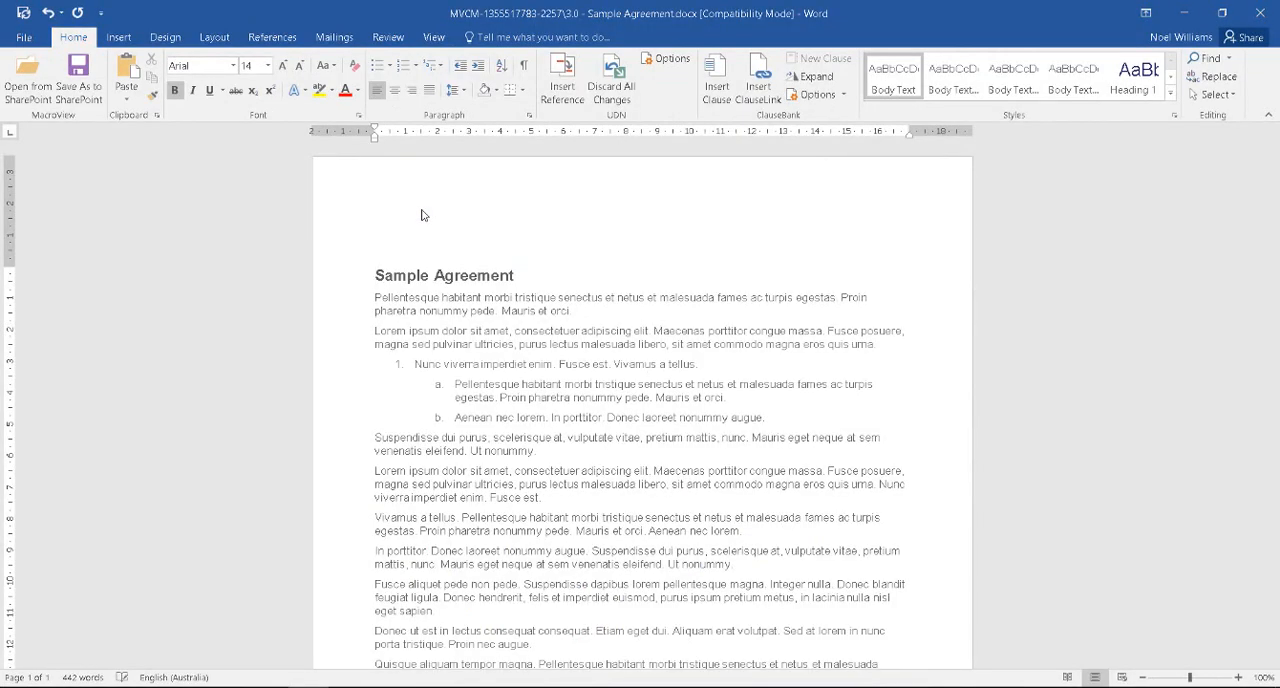
pyautogui.click(375, 275)
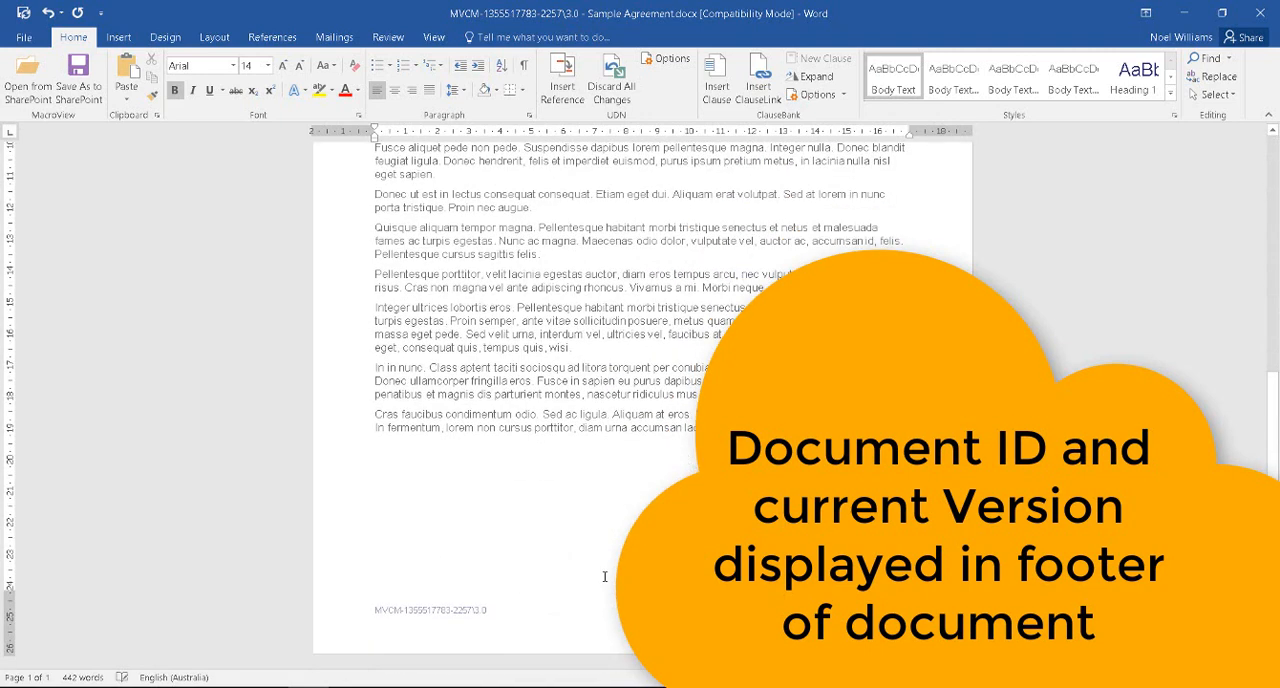
pyautogui.doubleClick(430, 610)
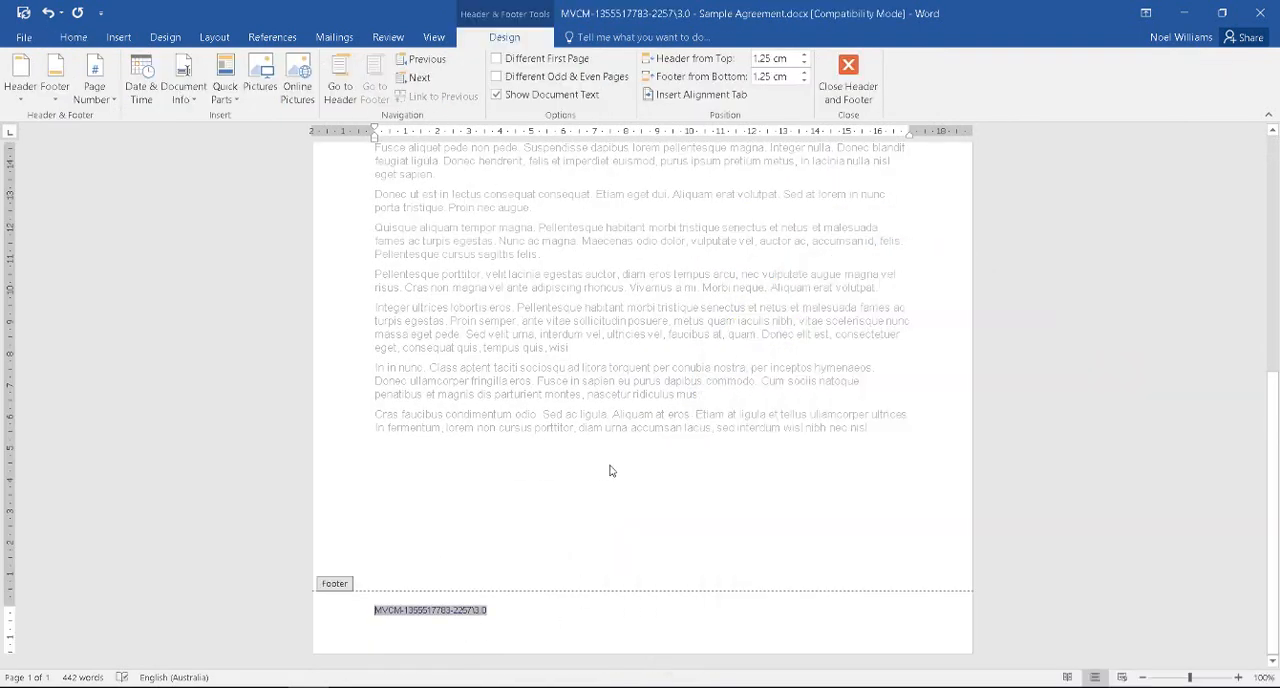
pyautogui.click(847, 75)
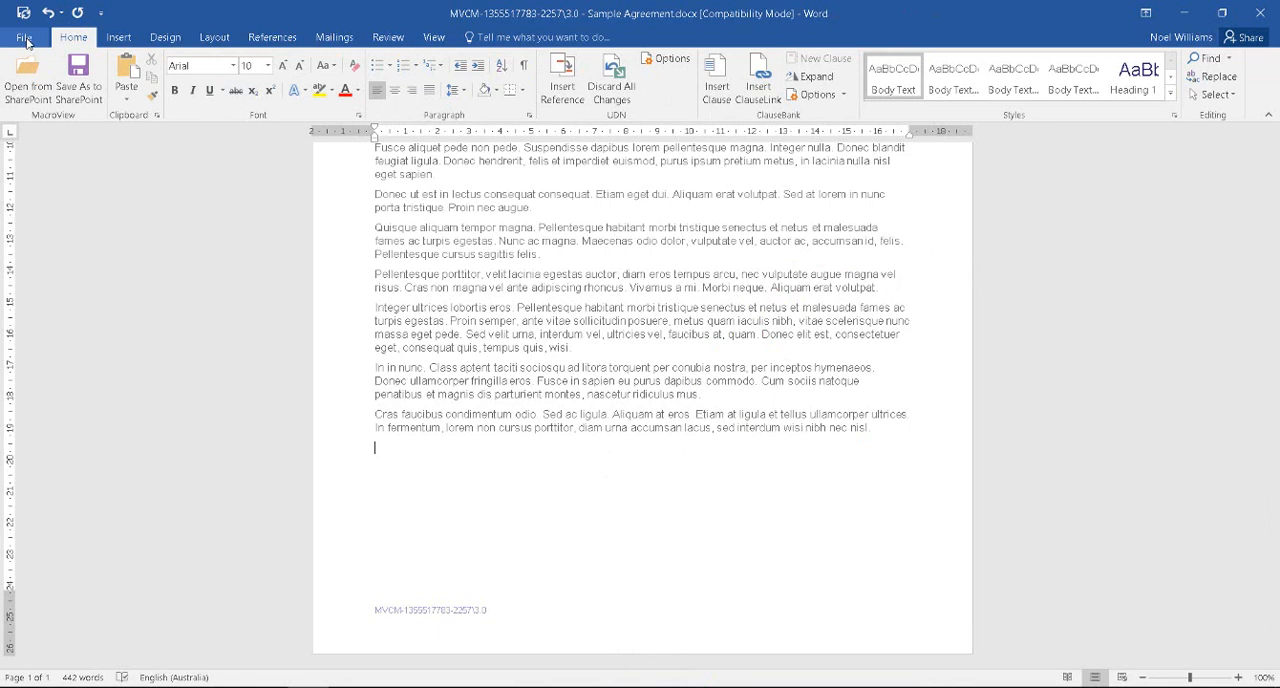
# Step: Check File > Info for Checked Out Document status, then return to the agreement's end
pyautogui.click(23, 37)
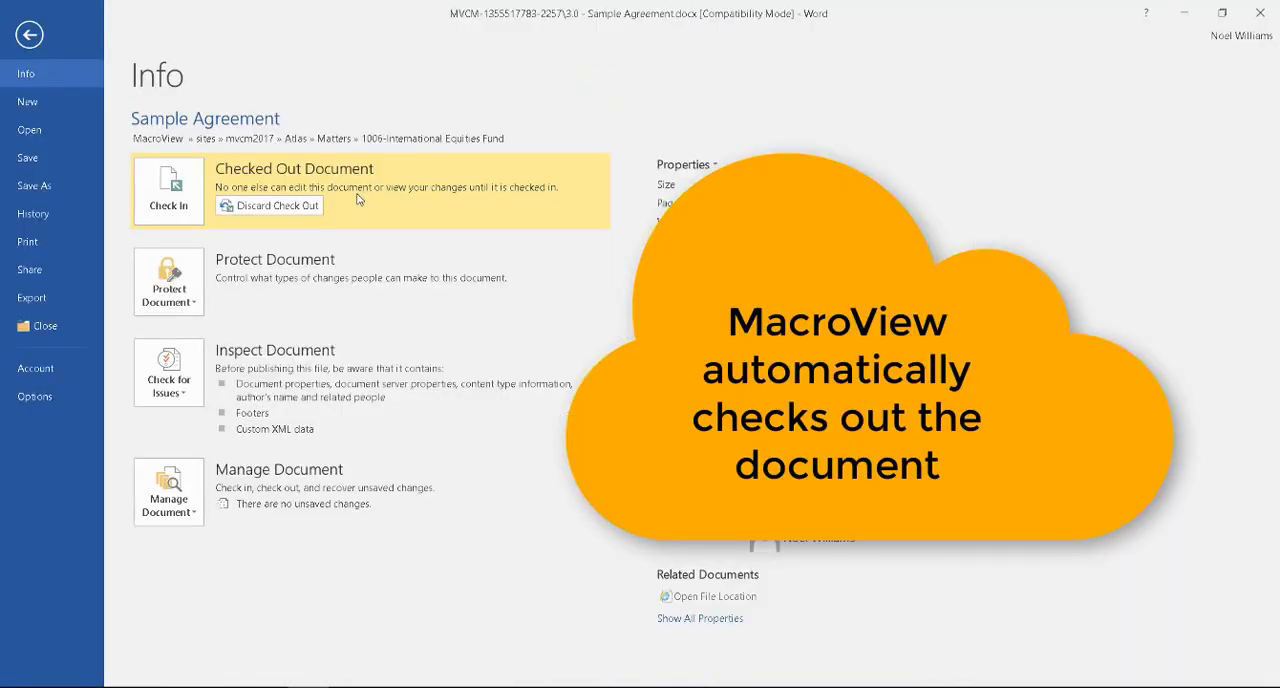
pyautogui.click(29, 34)
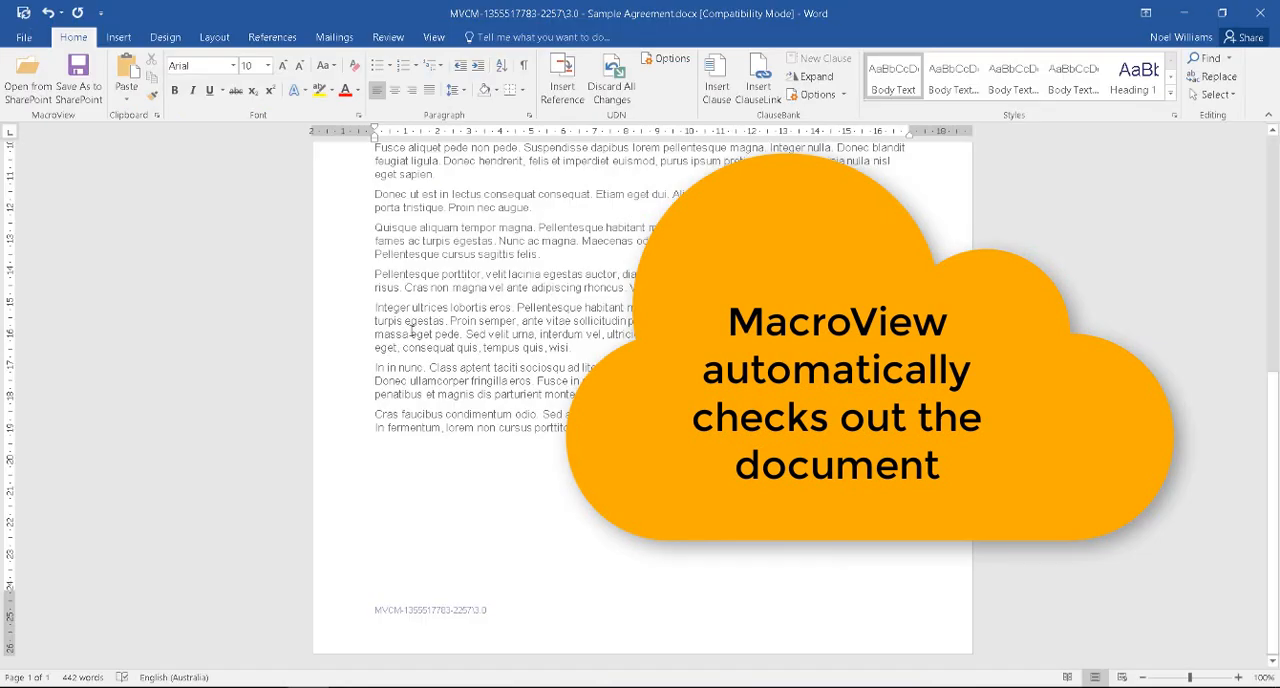
pyautogui.scroll(-3)
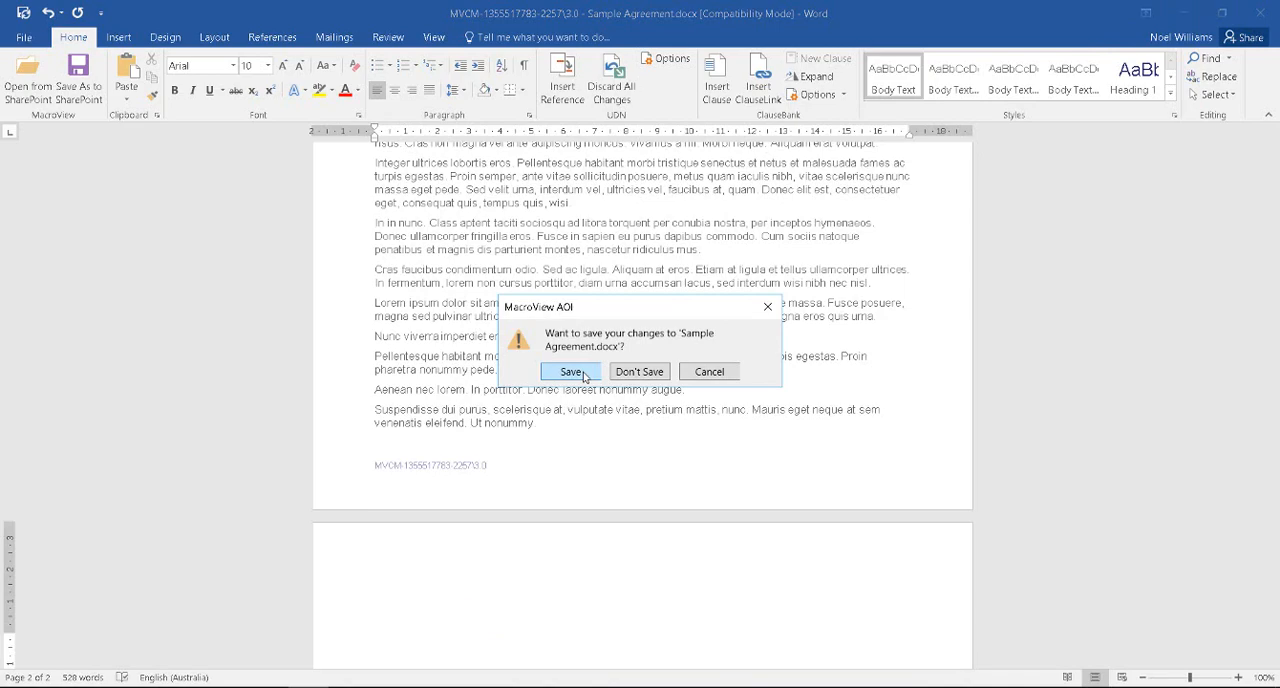
# Step: Save changes from the MacroView prompt as a new major version 4.0
pyautogui.click(571, 371)
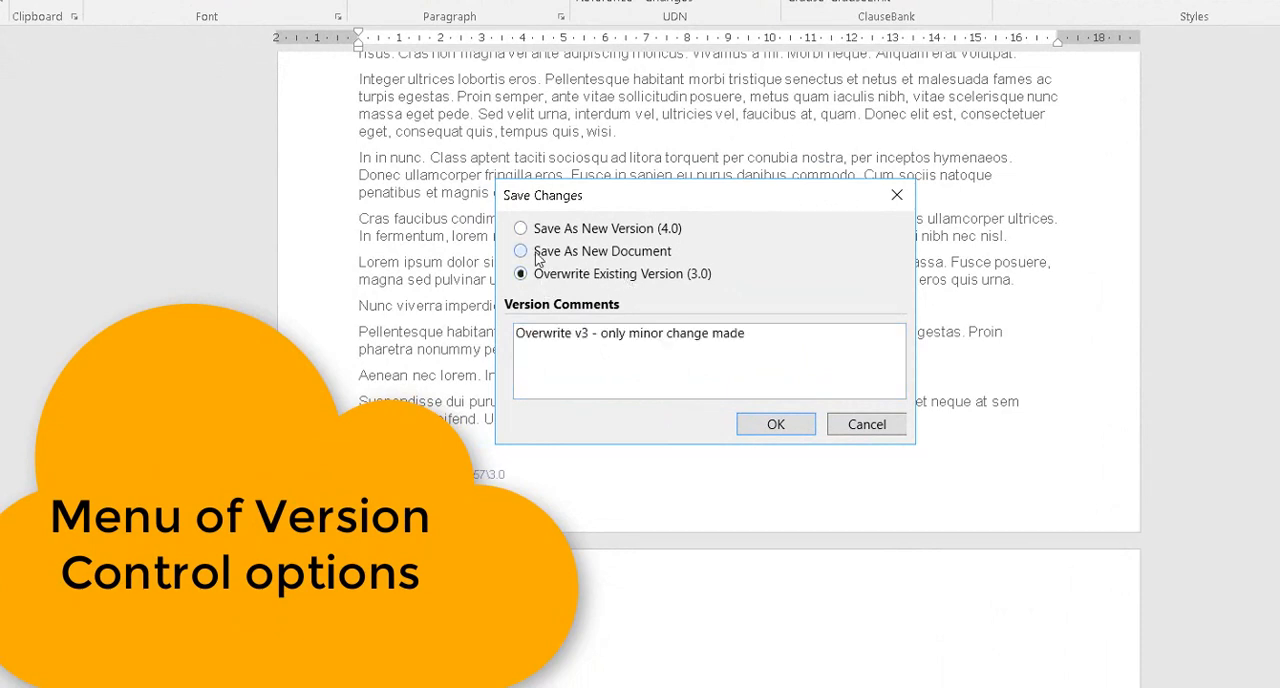
pyautogui.click(520, 251)
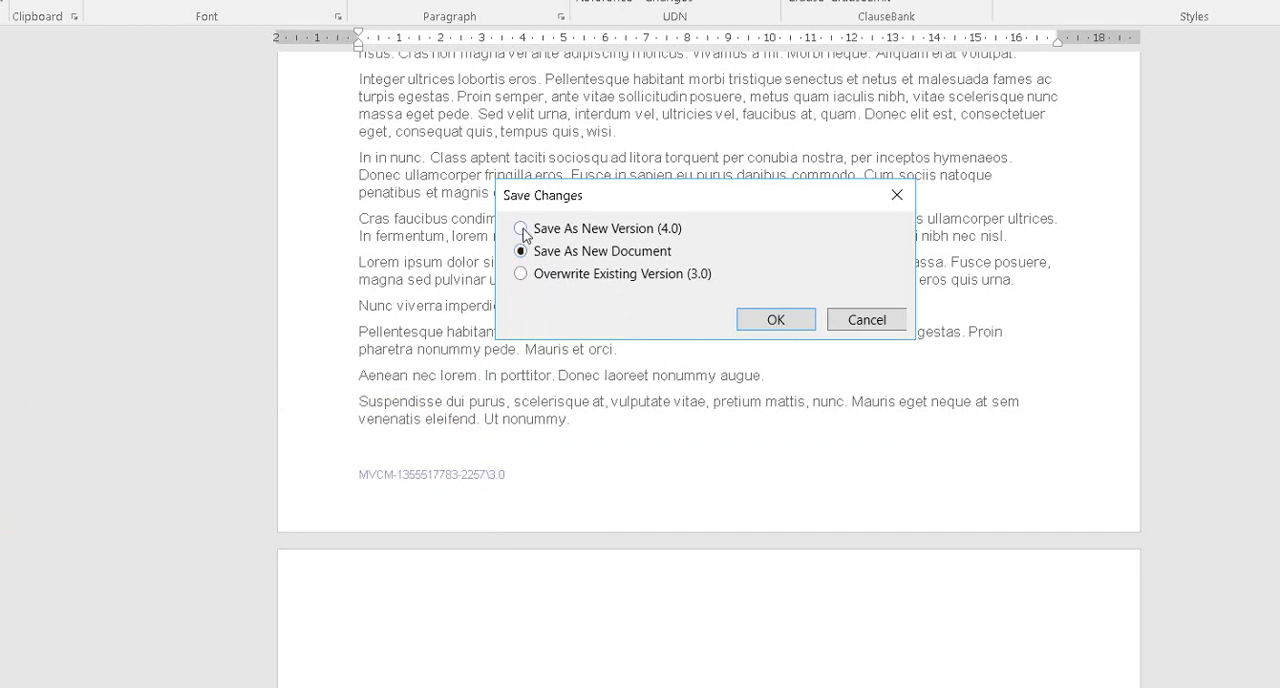
pyautogui.click(520, 228)
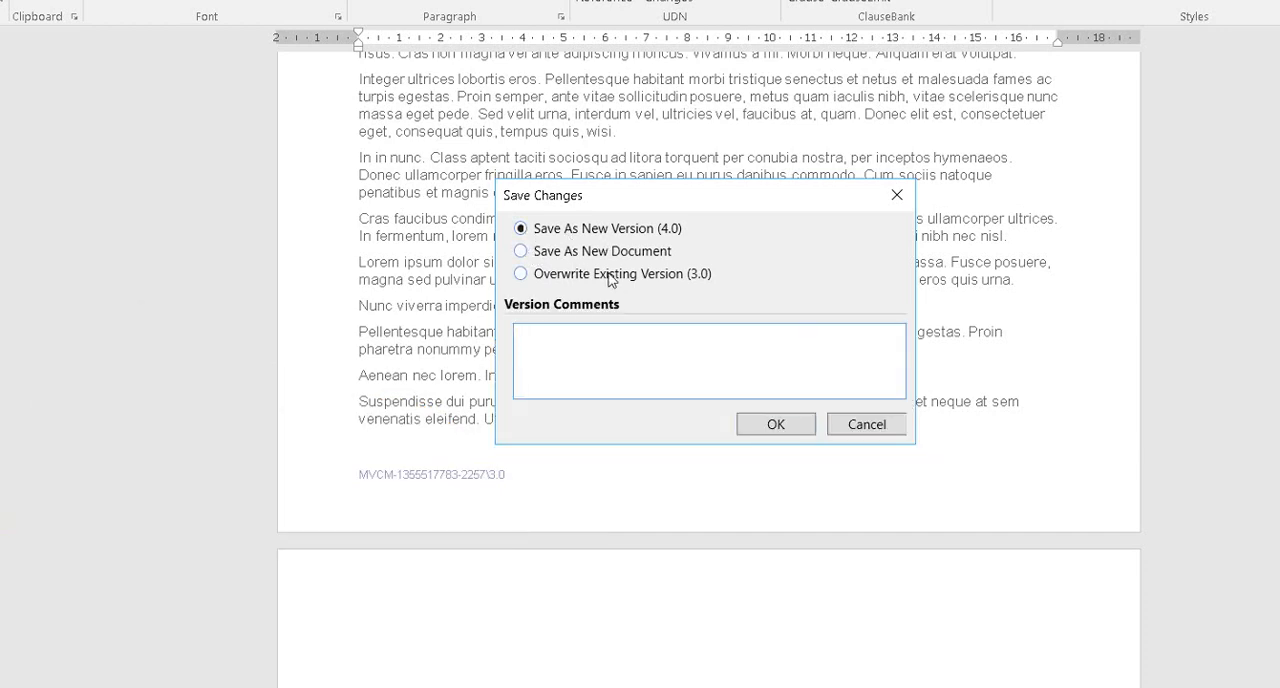
# Step: Enter the version comment 'New major v4 - additional content' and confirm
pyautogui.write('New major v4 - additional c')
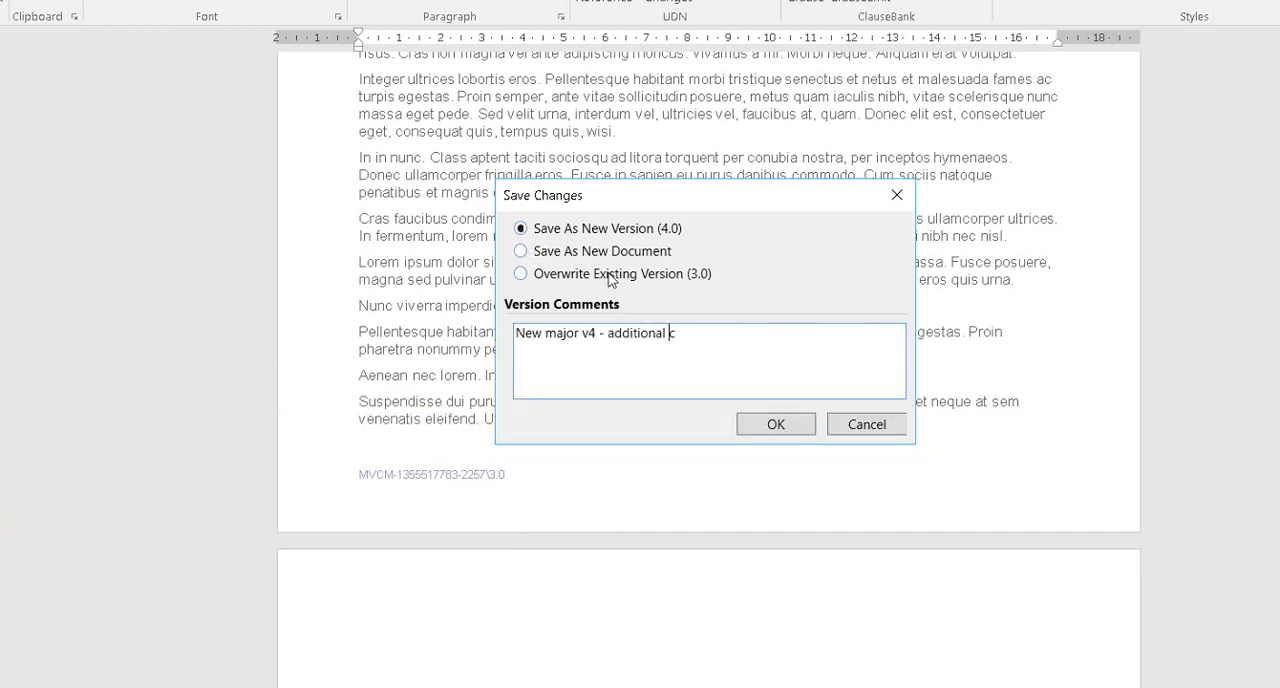
pyautogui.write('ontent')
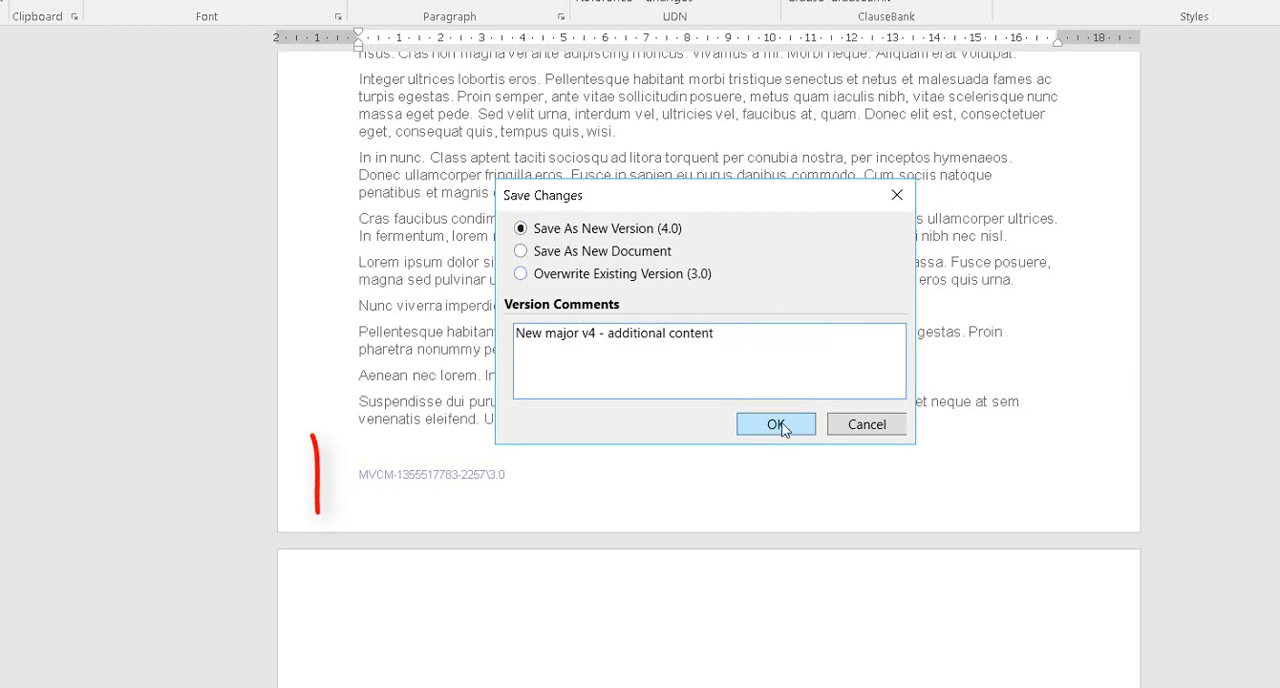
pyautogui.moveTo(315, 440); pyautogui.dragTo(610, 510)
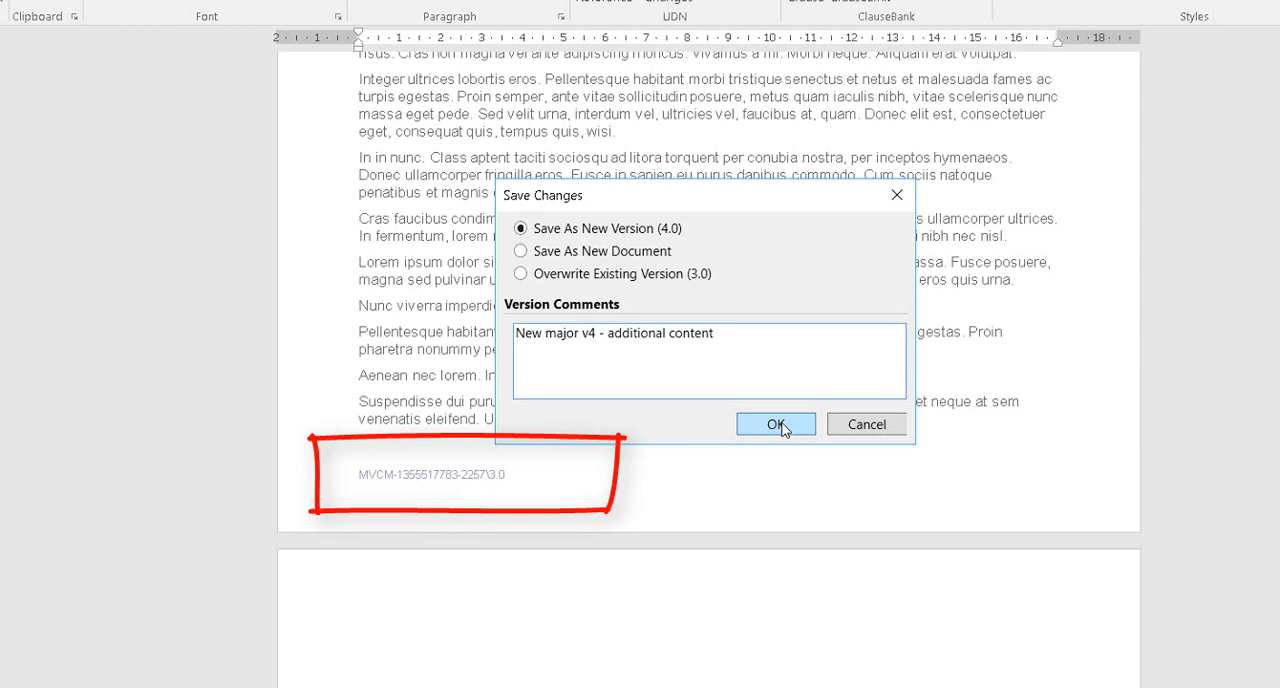
pyautogui.click(775, 424)
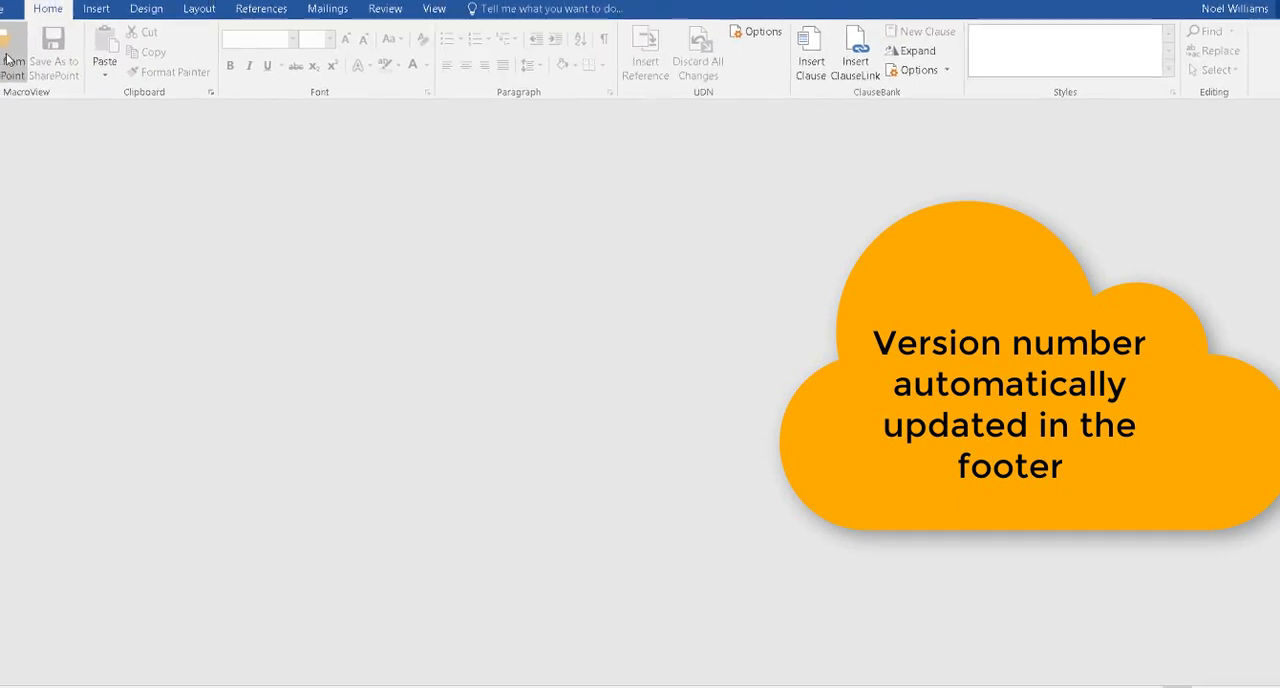
# Step: Reopen Sample Agreement.docx version 4.0 from SharePoint, check its footer, and close Word
pyautogui.click(13, 55)
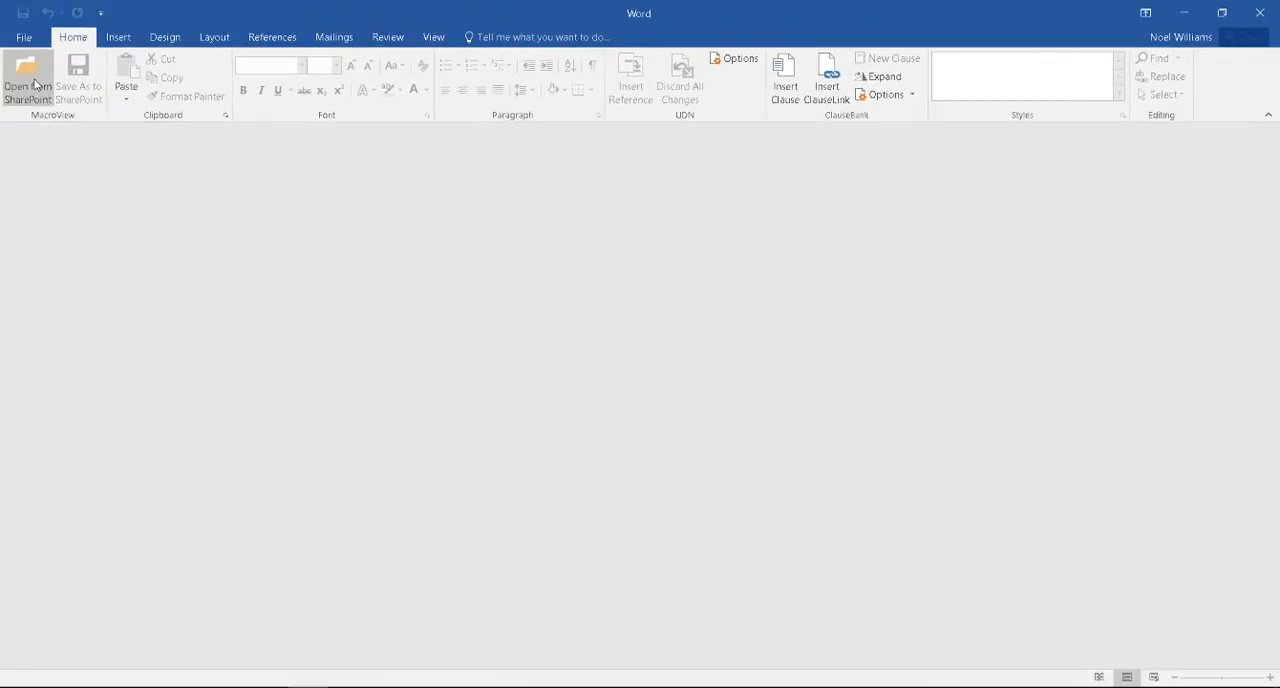
pyautogui.click(27, 80)
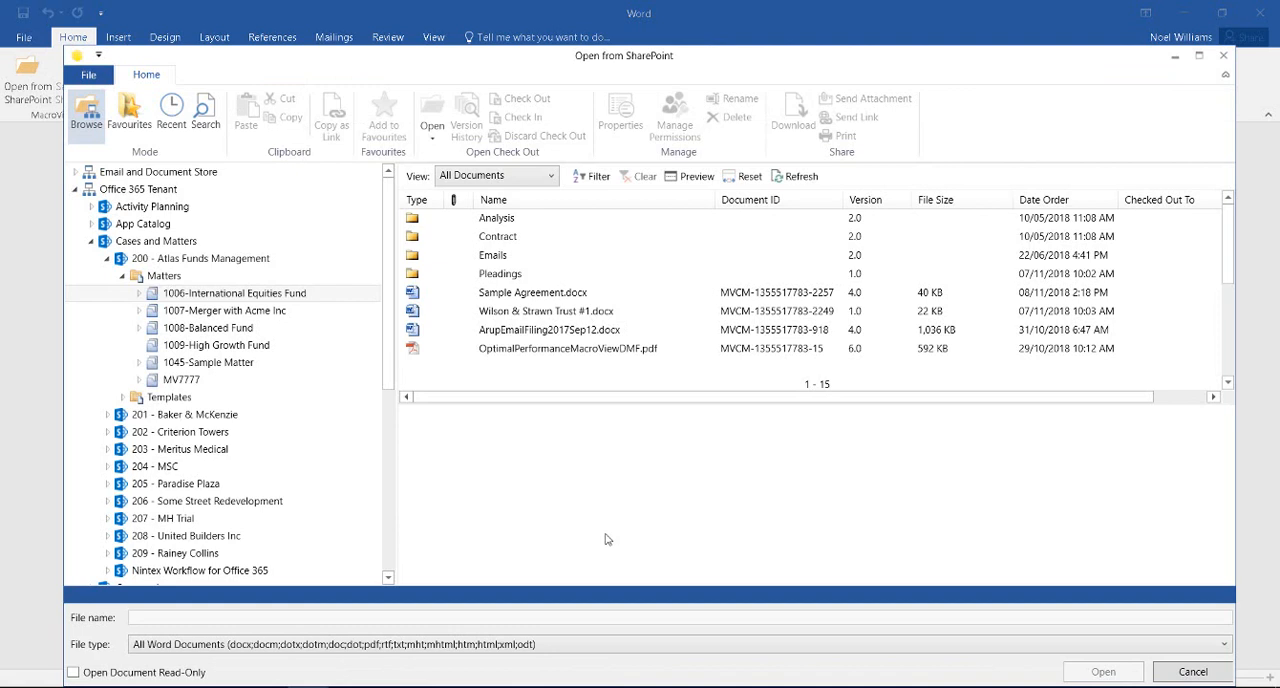
pyautogui.moveTo(521, 475)
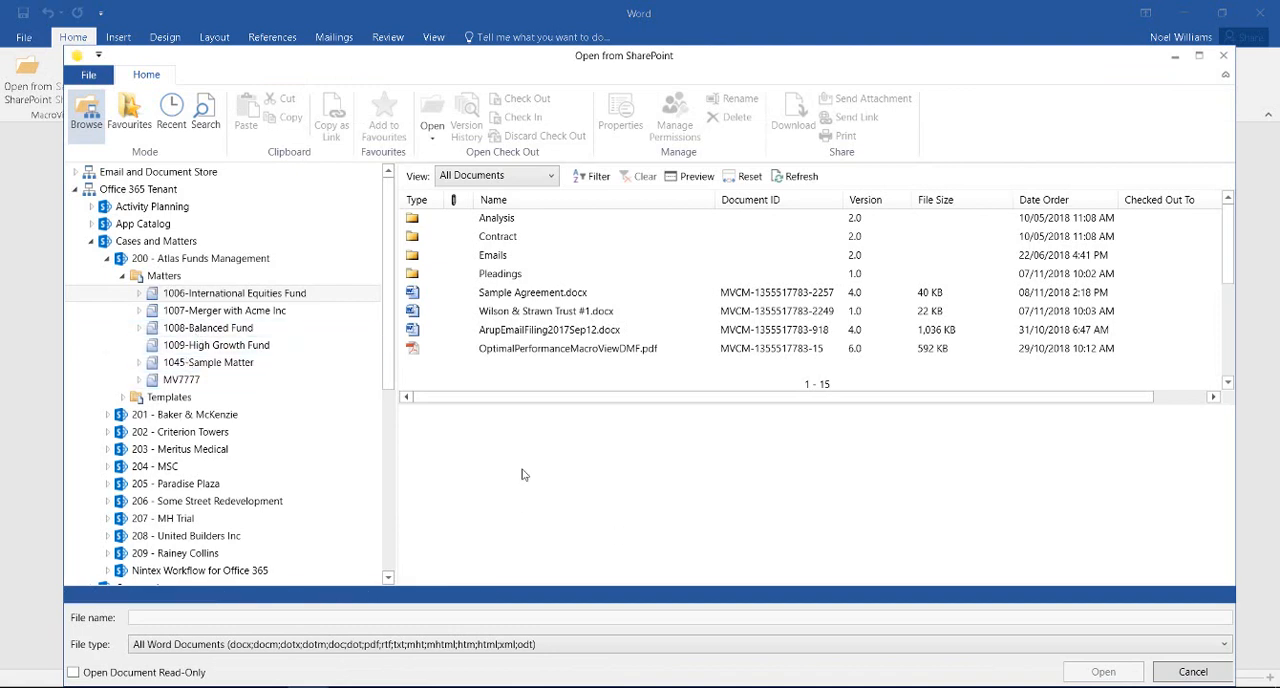
pyautogui.moveTo(233, 292)
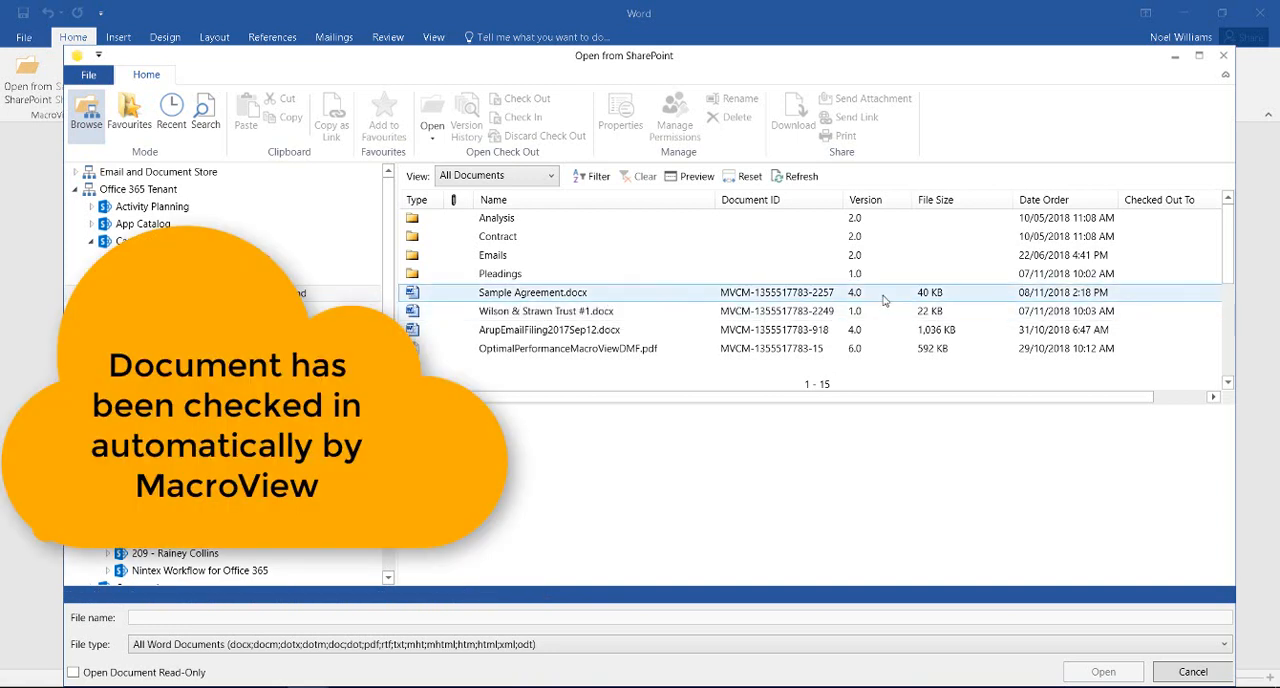
pyautogui.click(533, 292)
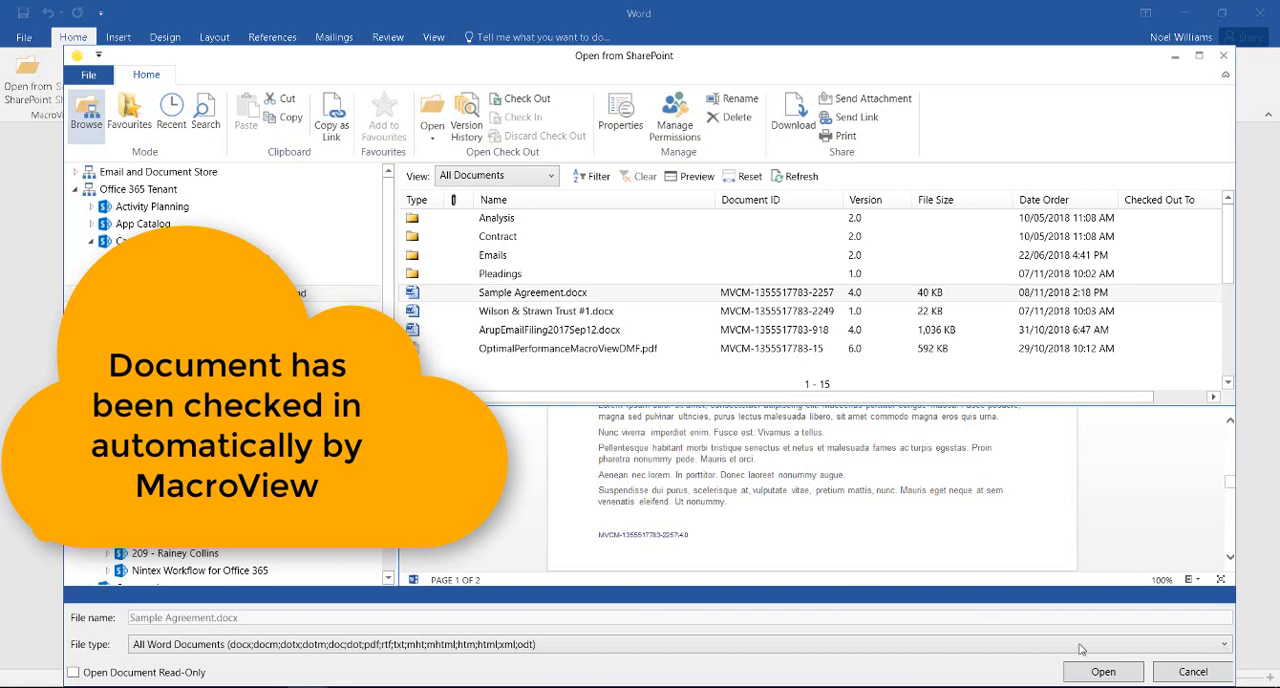
pyautogui.click(1103, 671)
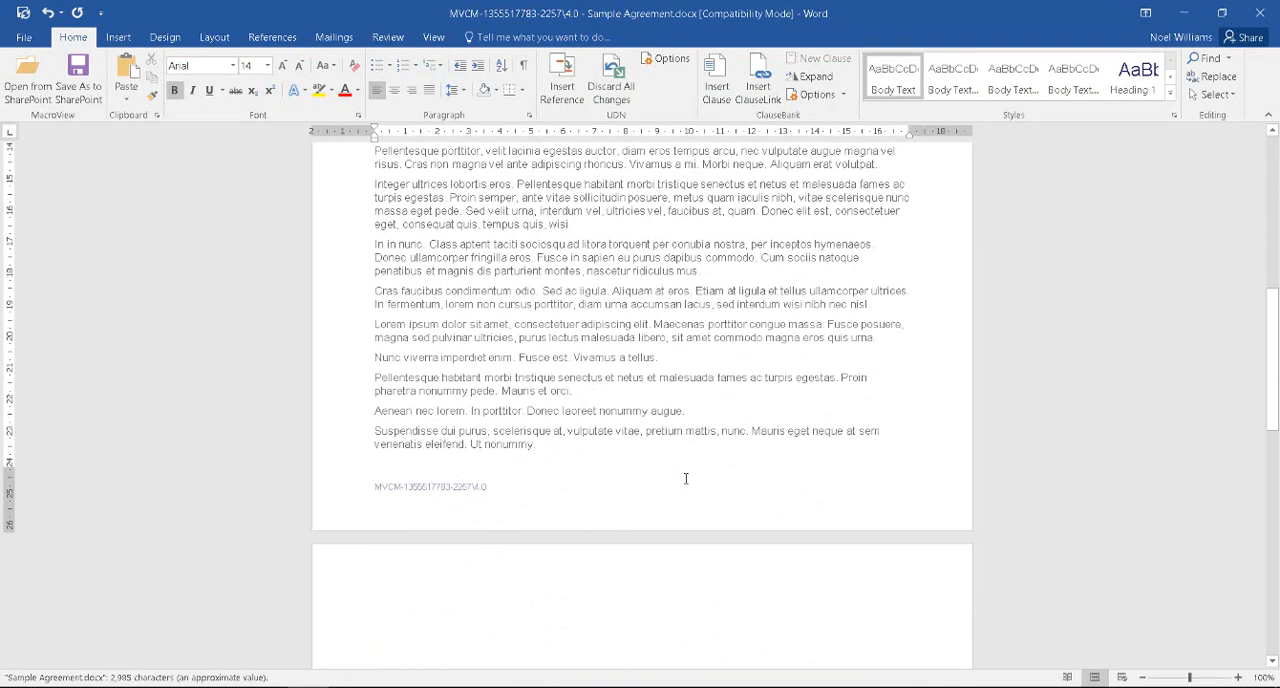
pyautogui.moveTo(1260, 13)
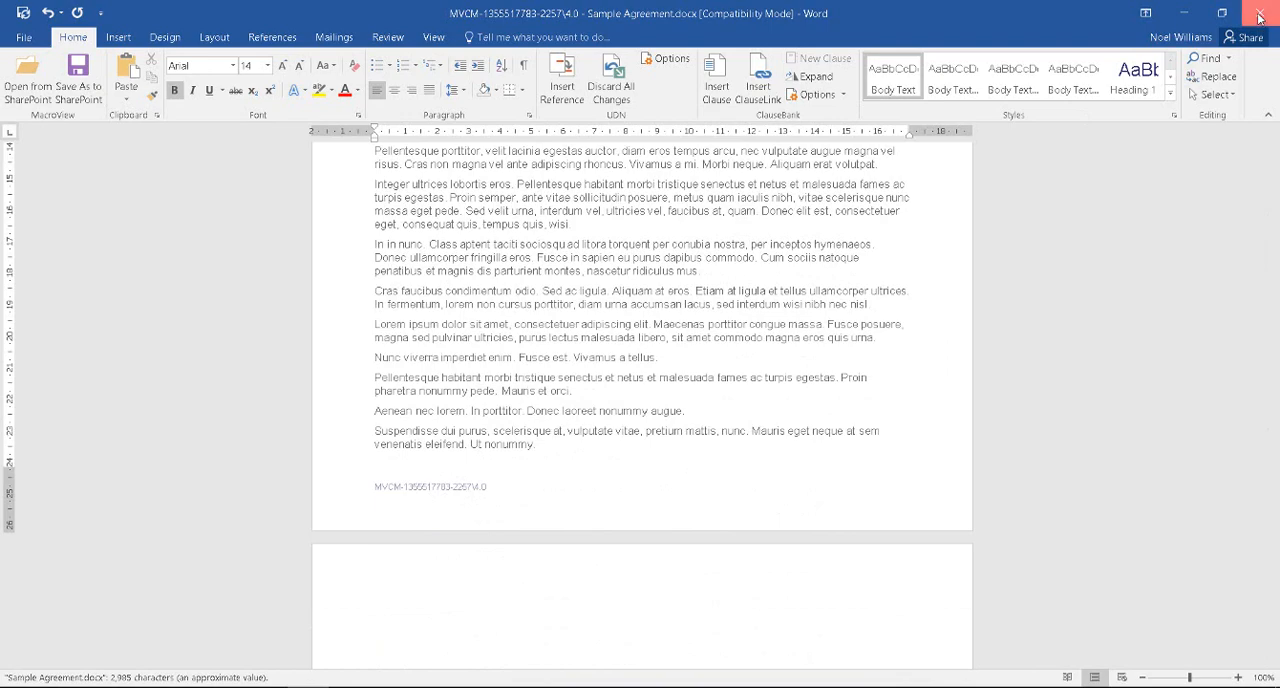
pyautogui.click(1259, 13)
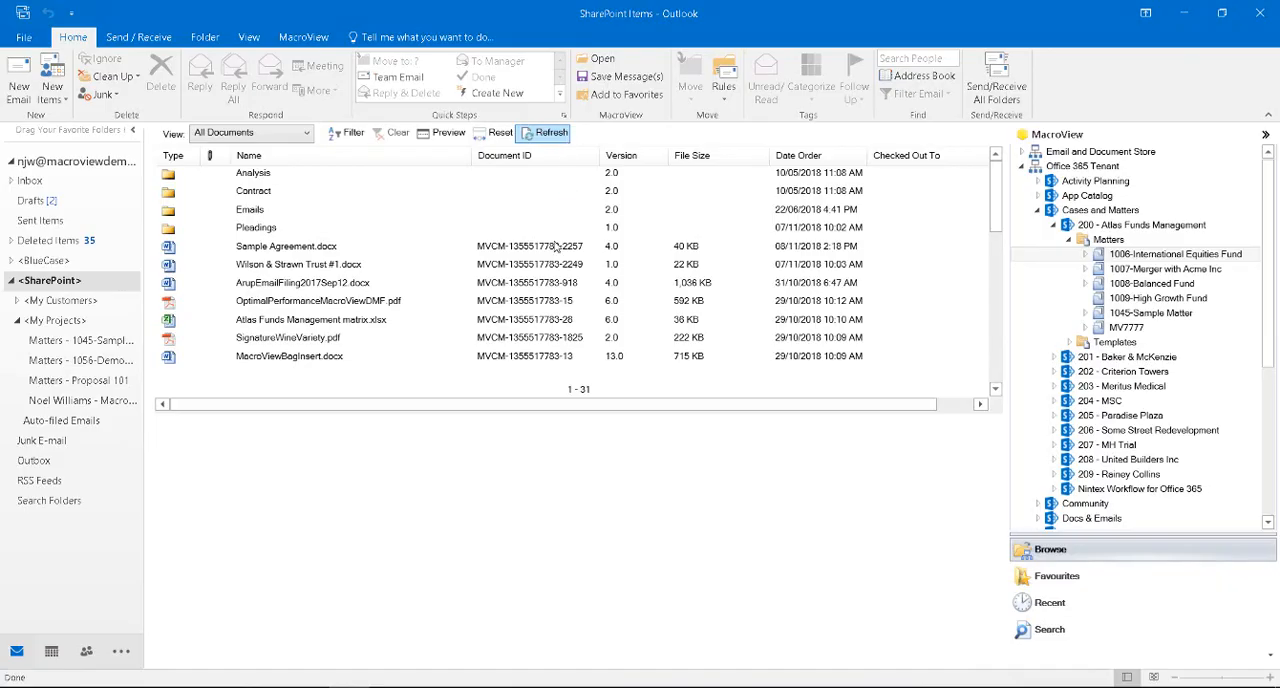
# Step: Preview Sample Agreement.docx's 4.0 footer and open its action list showing Check In unavailable
pyautogui.click(285, 246)
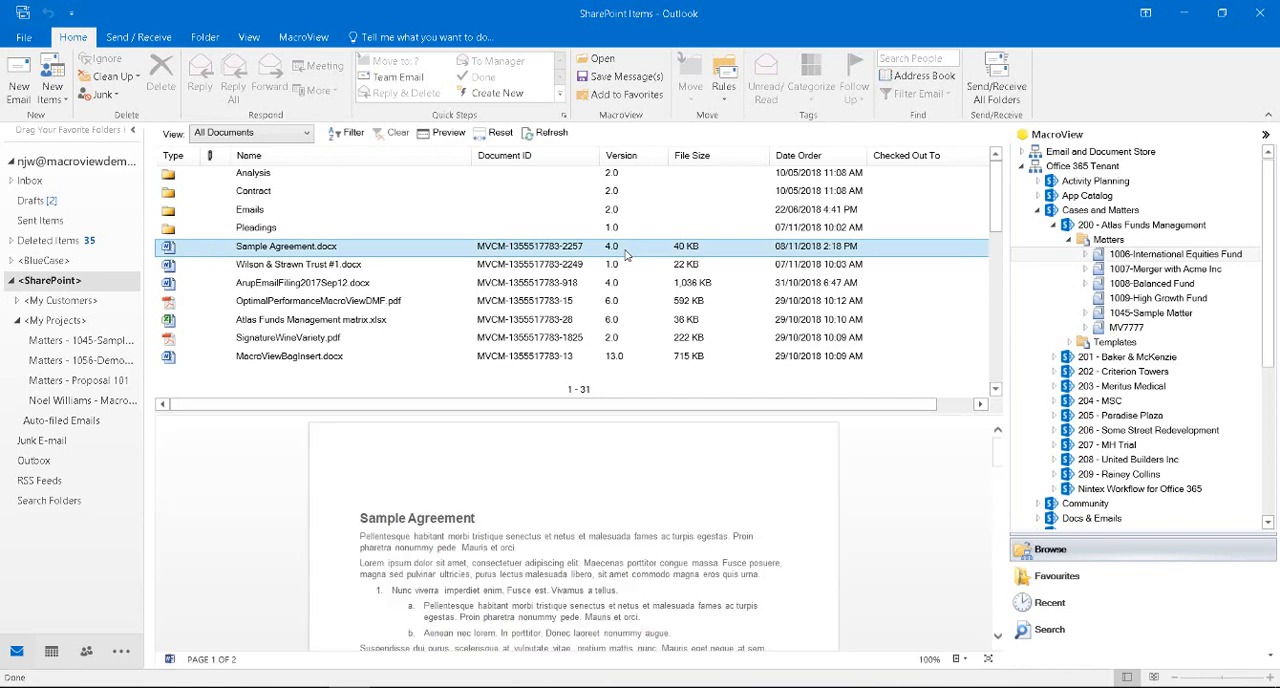
pyautogui.scroll(-3)
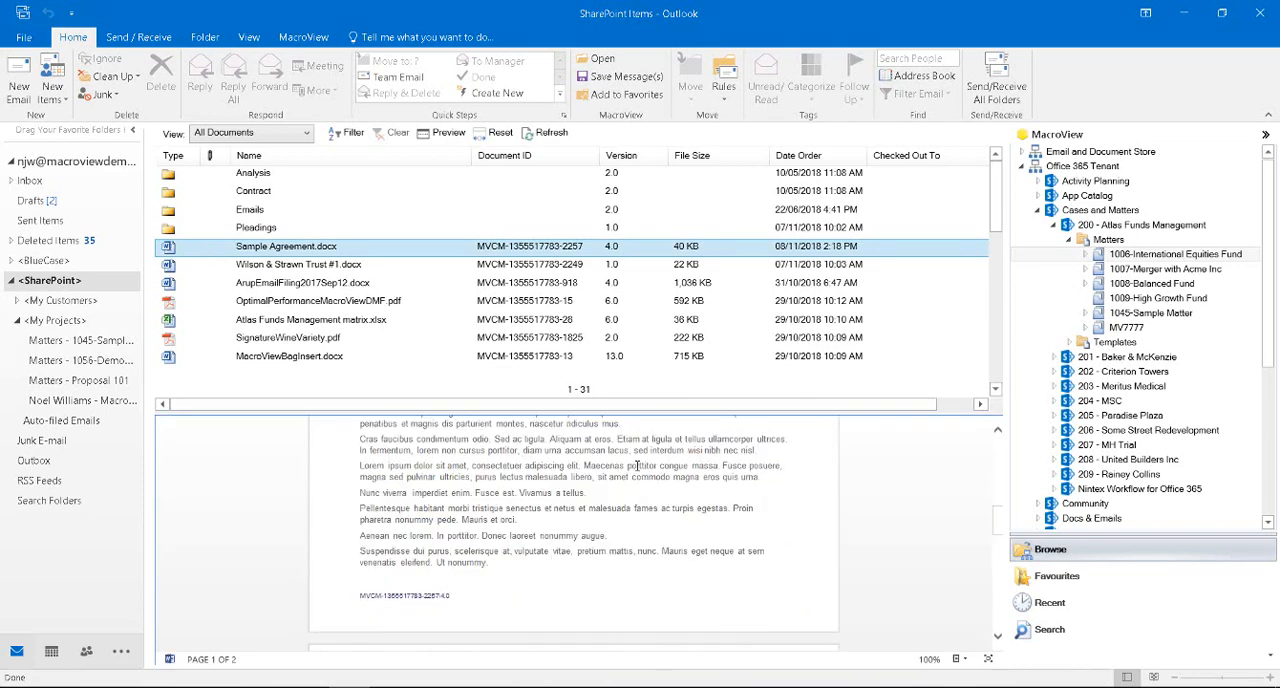
pyautogui.rightClick(285, 246)
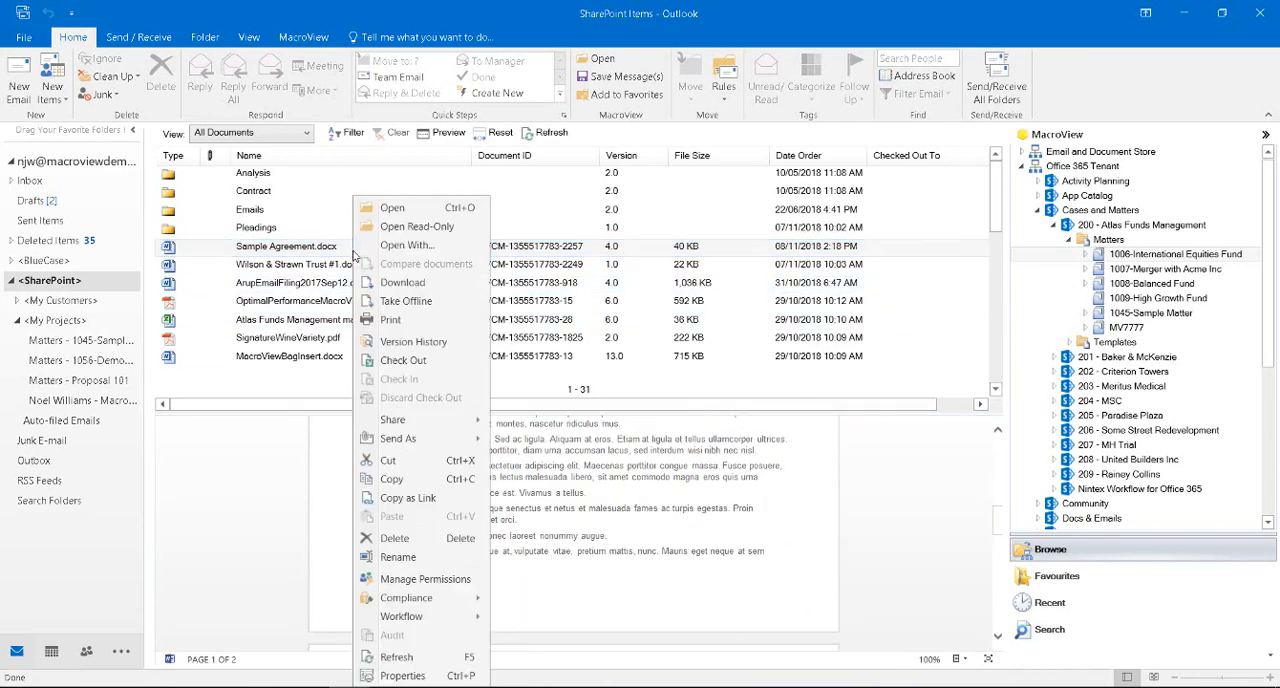